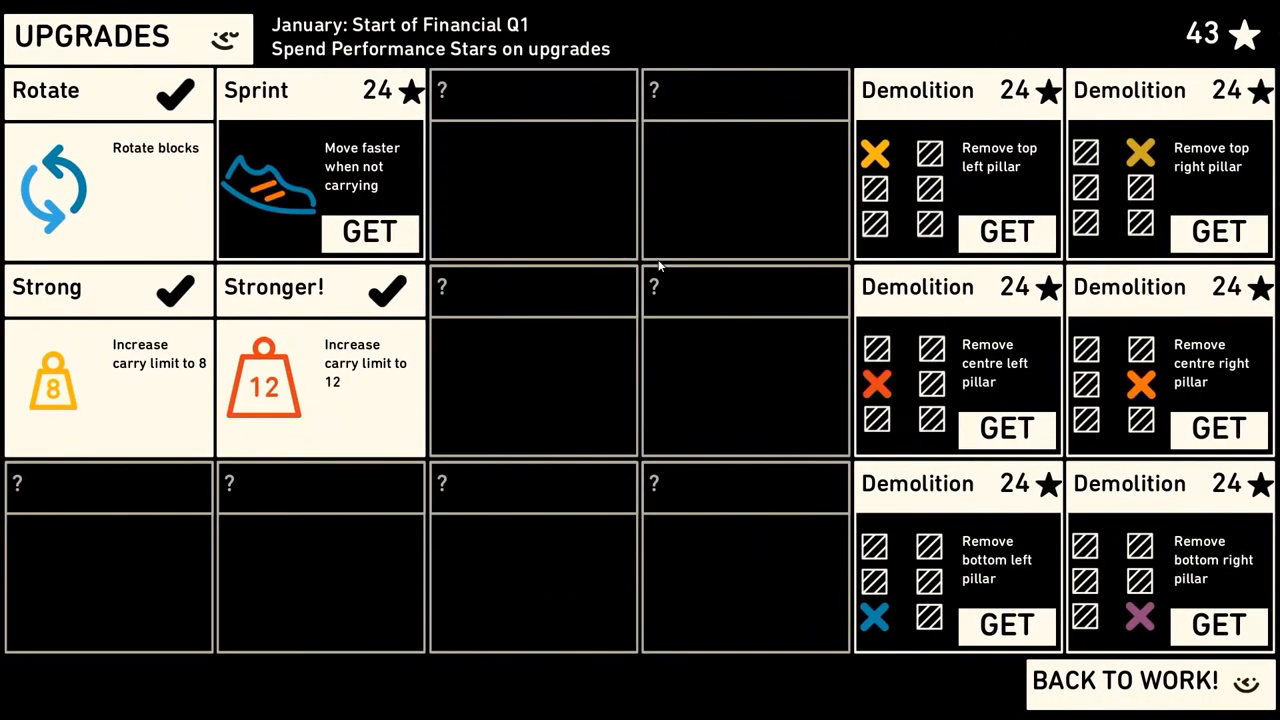
mouse_move(740, 256)
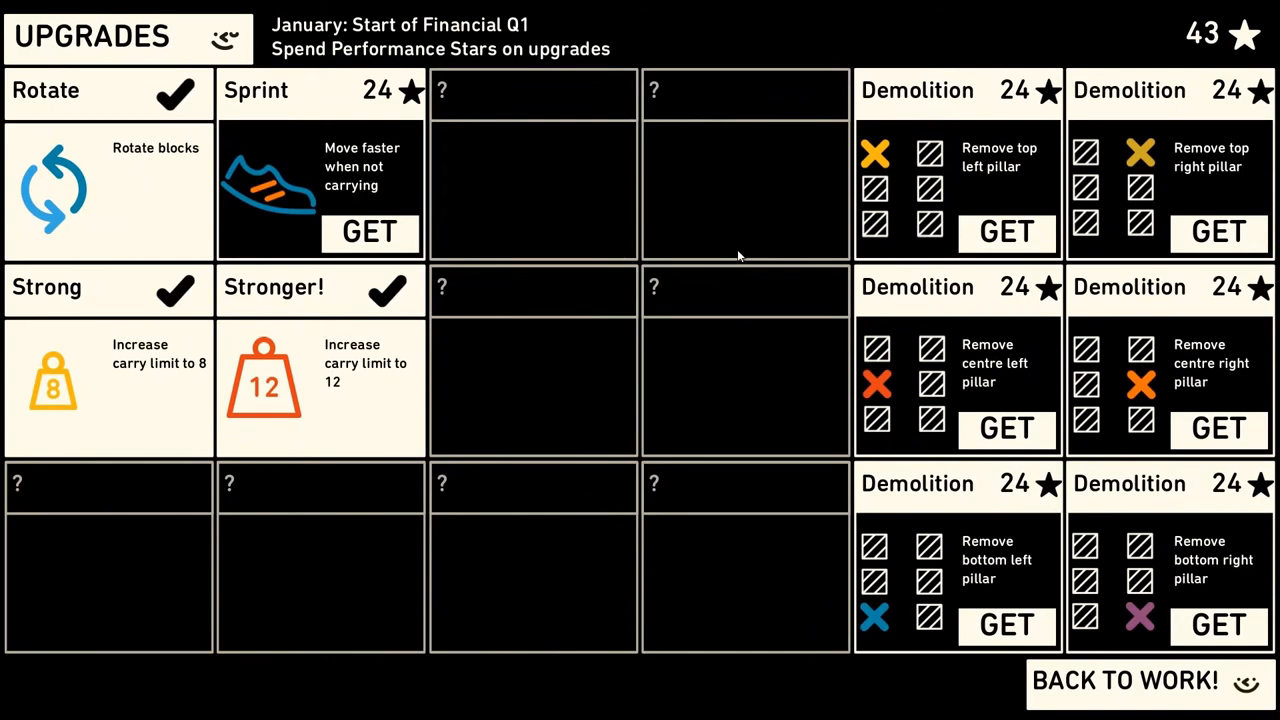
mouse_move(1214, 241)
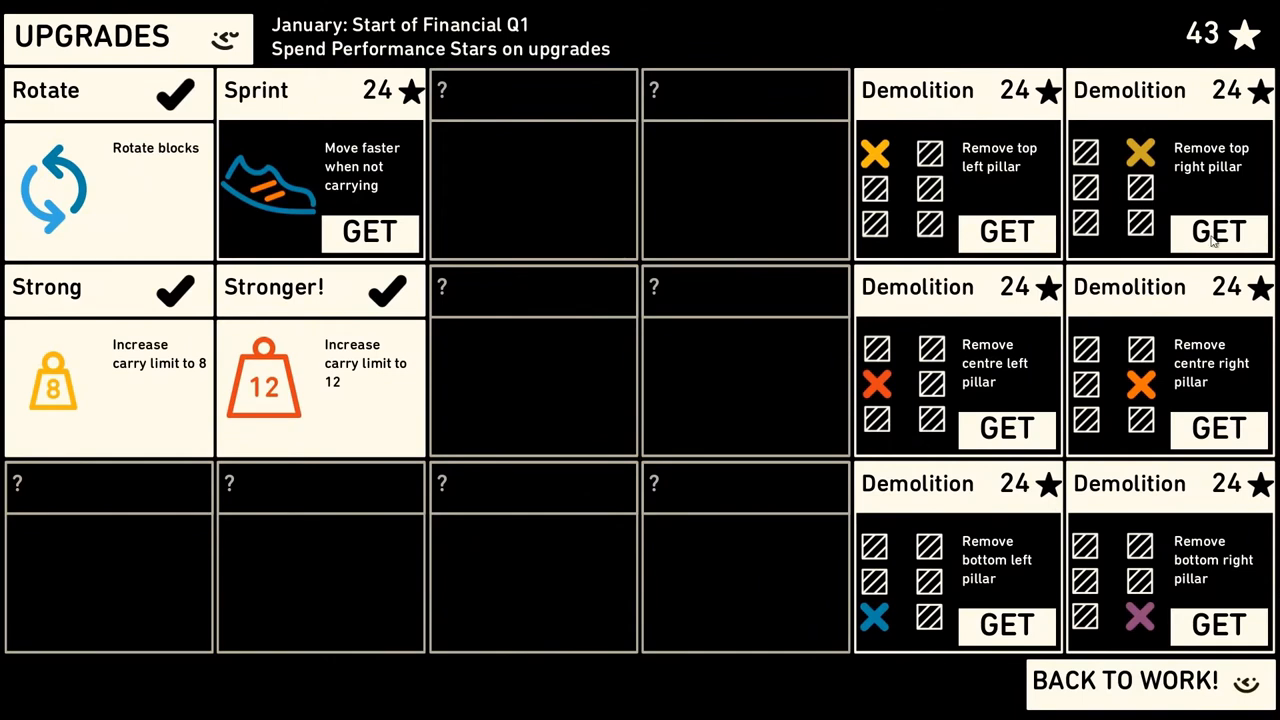
Step: Leave the Upgrades screen with BACK TO WORK! and resume the service phase with four waiting customers
left_click(1124, 680)
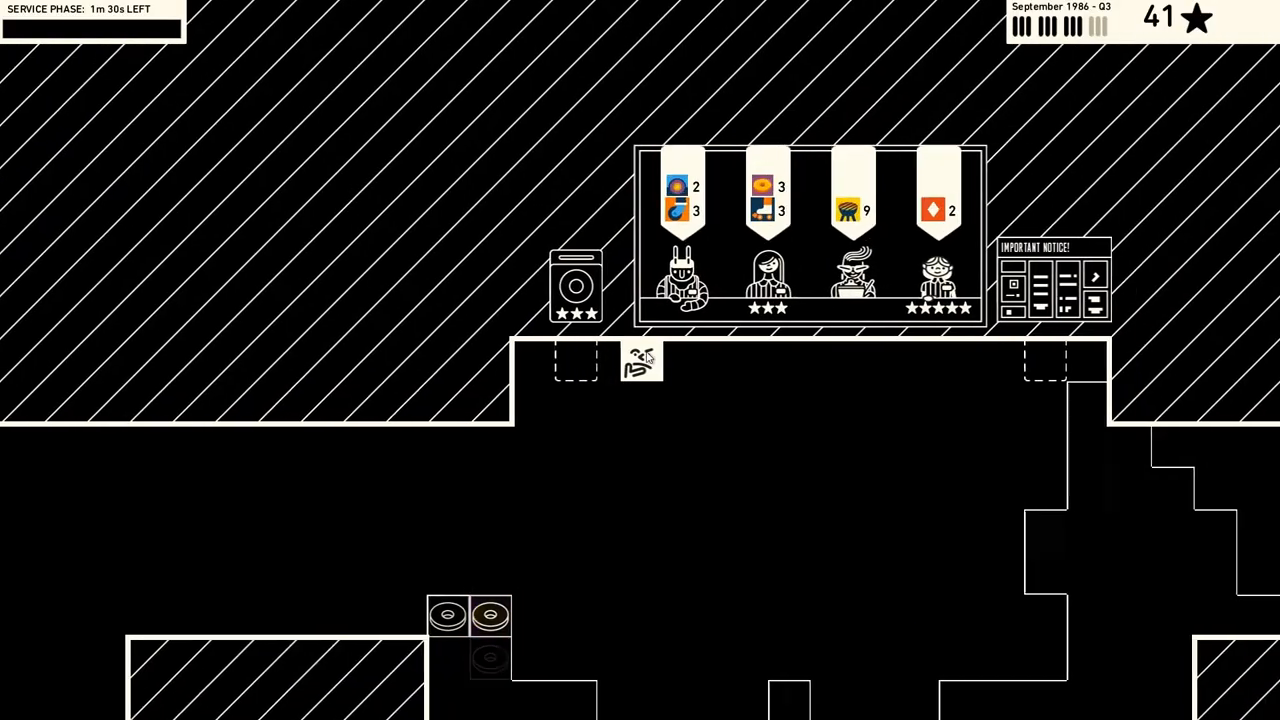